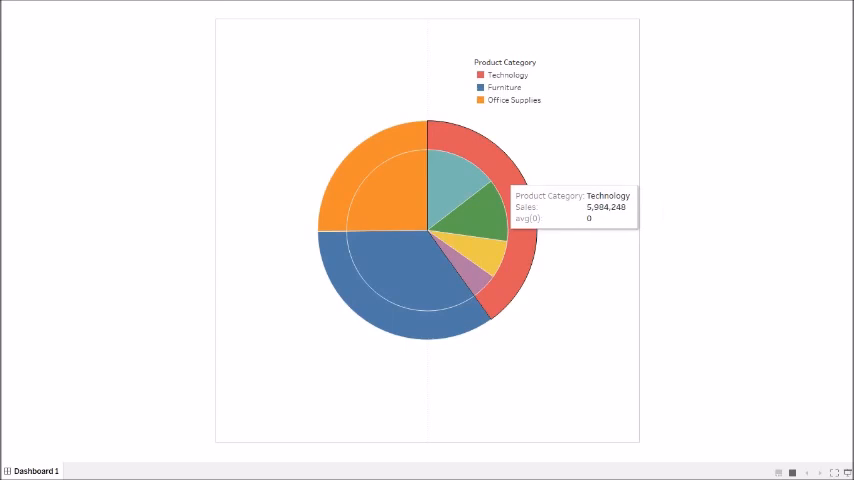
mouse_move(484, 264)
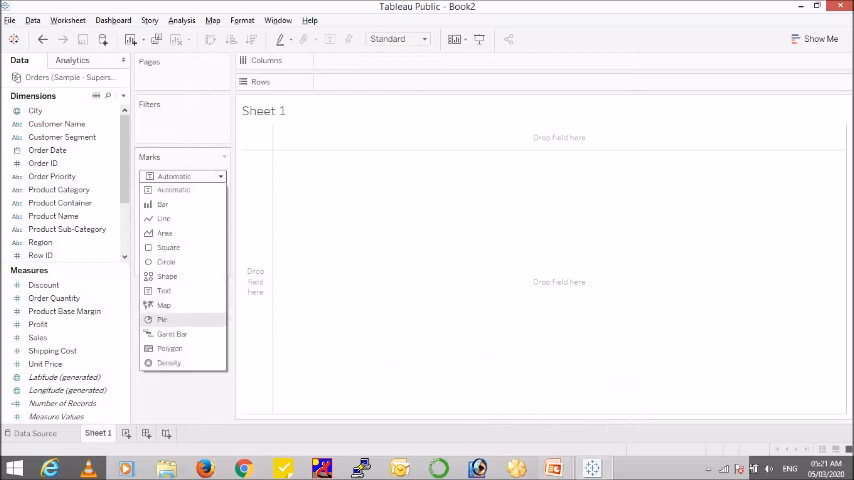
- Draw Pie marks coloured by Product Category and angled by Sales, fitted to the entire view
left_click(162, 320)
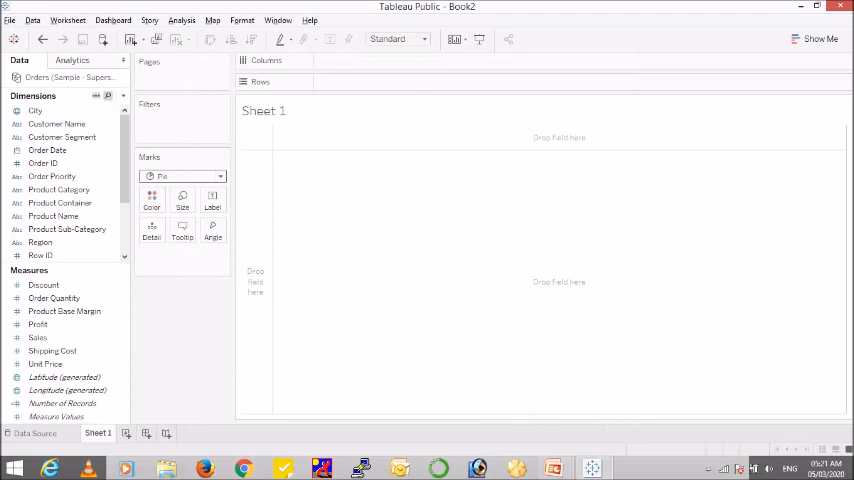
type("prod")
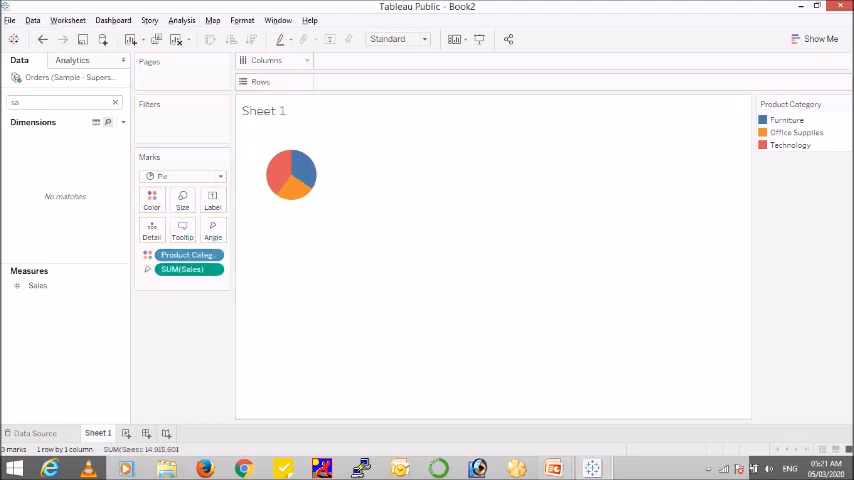
left_click(398, 40)
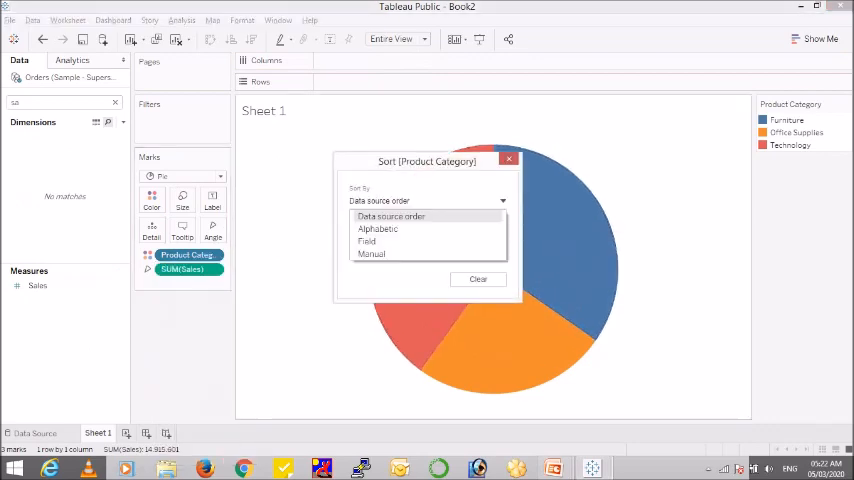
- Sort the Product Category slices descending by Sum of Sales so Technology comes first
left_click(366, 240)
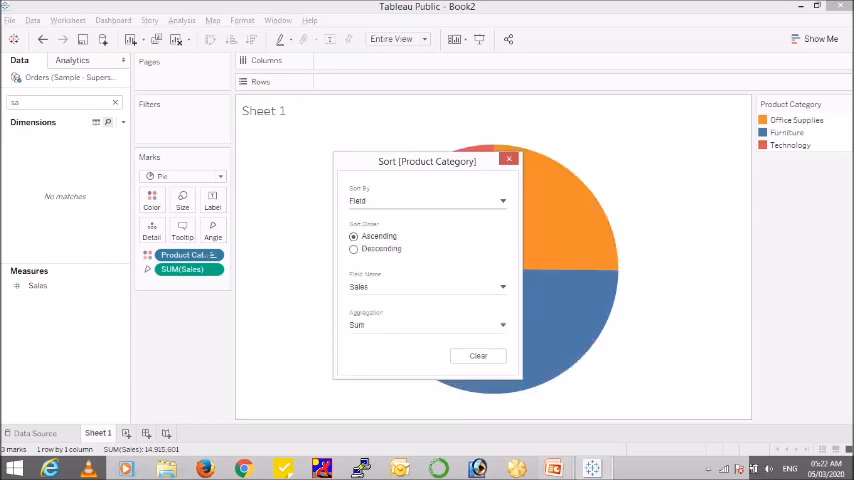
left_click(352, 250)
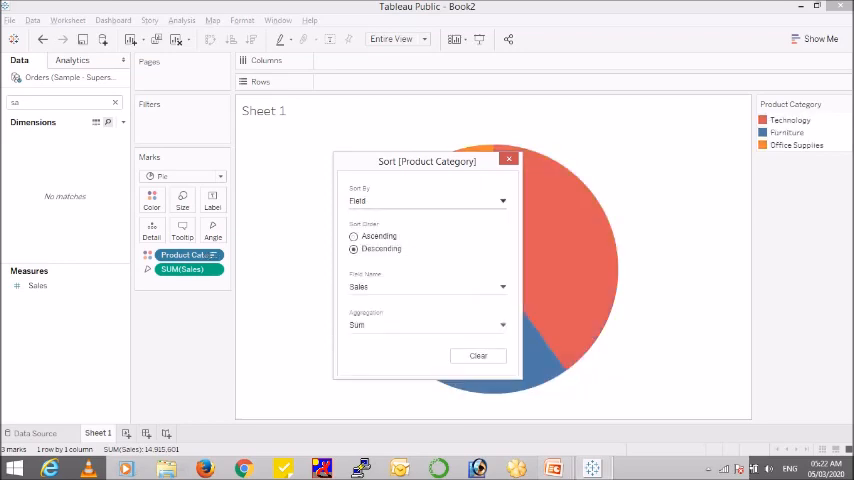
left_click(508, 160)
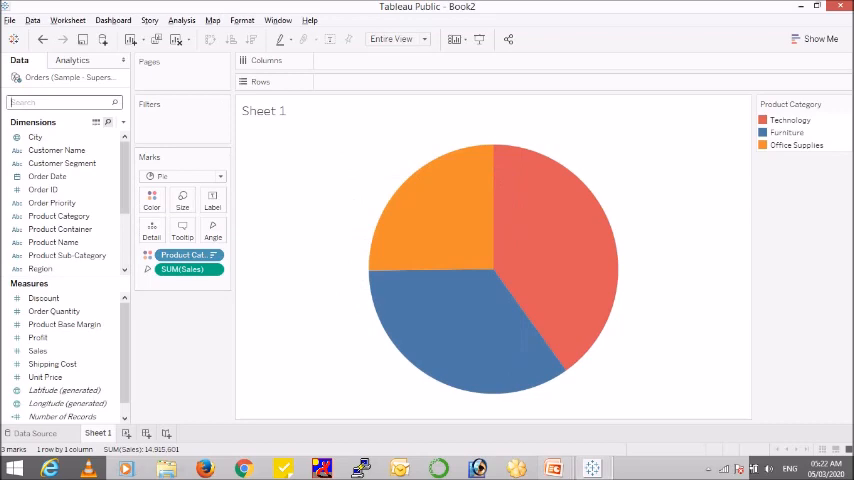
type("pr")
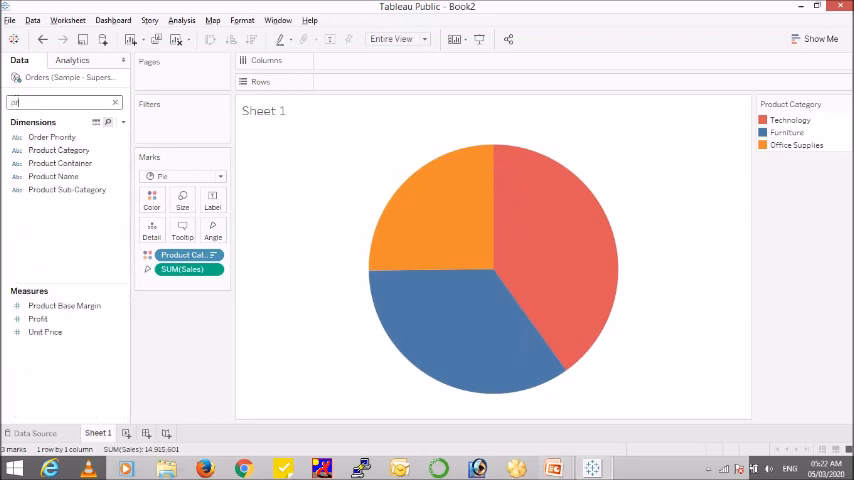
- Create Category Set from Product Category with Furniture ticked as its member
left_click(58, 150)
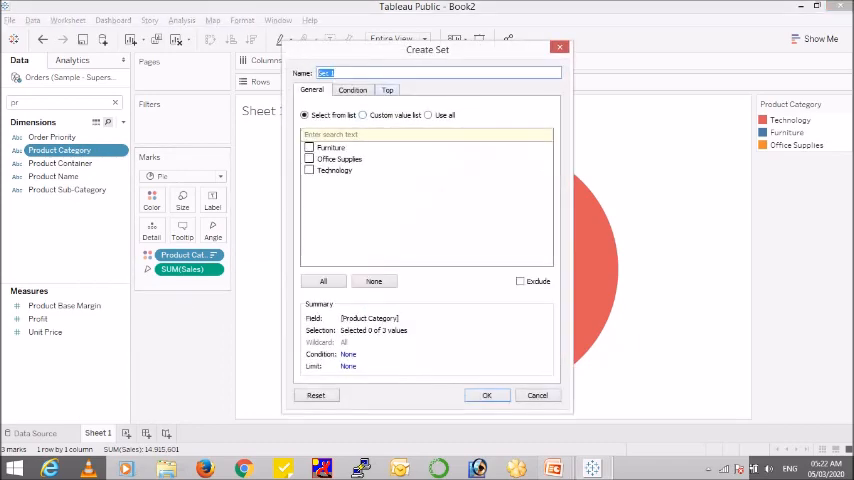
type("Category")
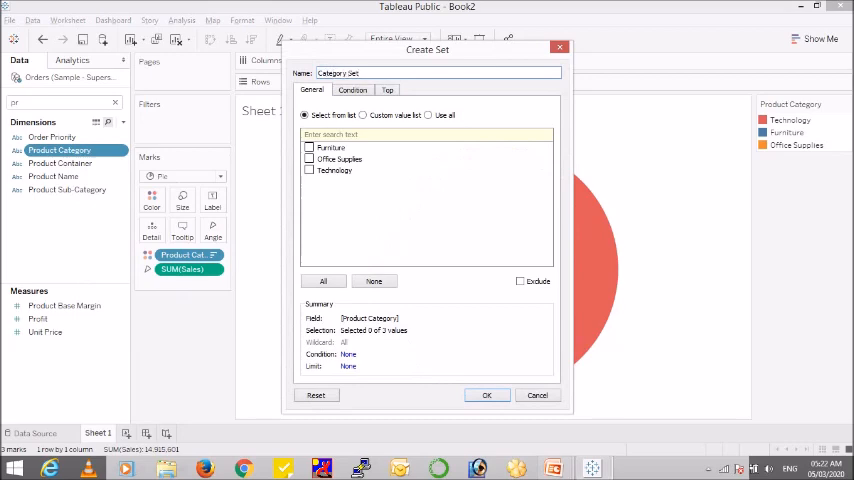
left_click(308, 148)
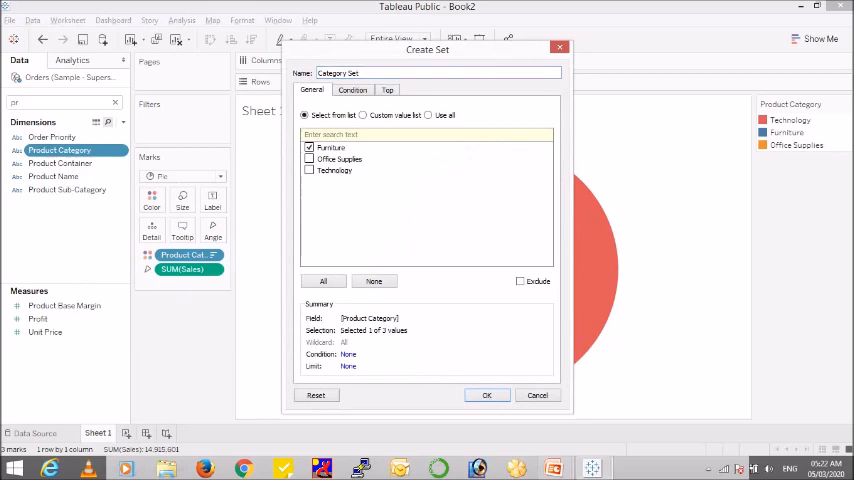
left_click(488, 396)
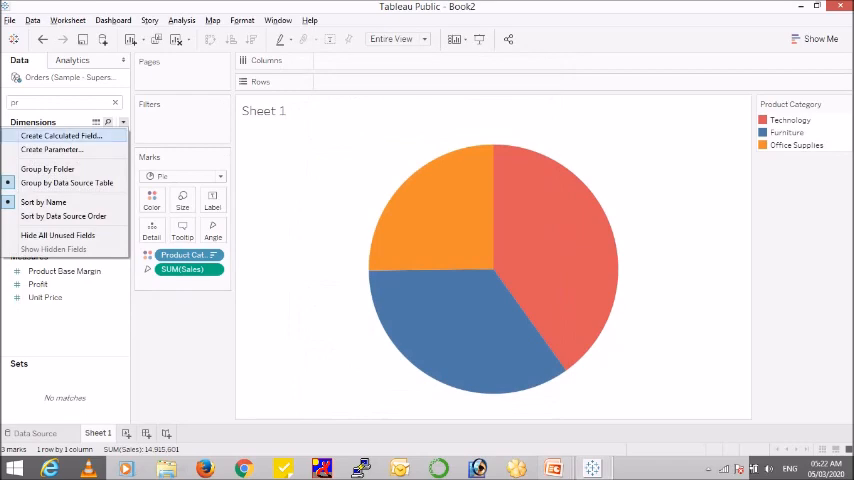
- Define Category to Sub Category as IF [Category Set] THEN [Product Sub-Category] ELSE [Product Category] END and save it
left_click(60, 136)
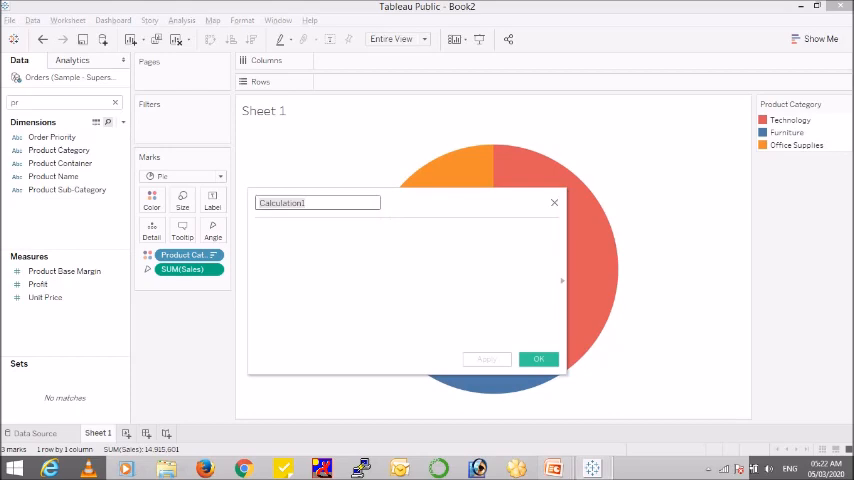
type("c")
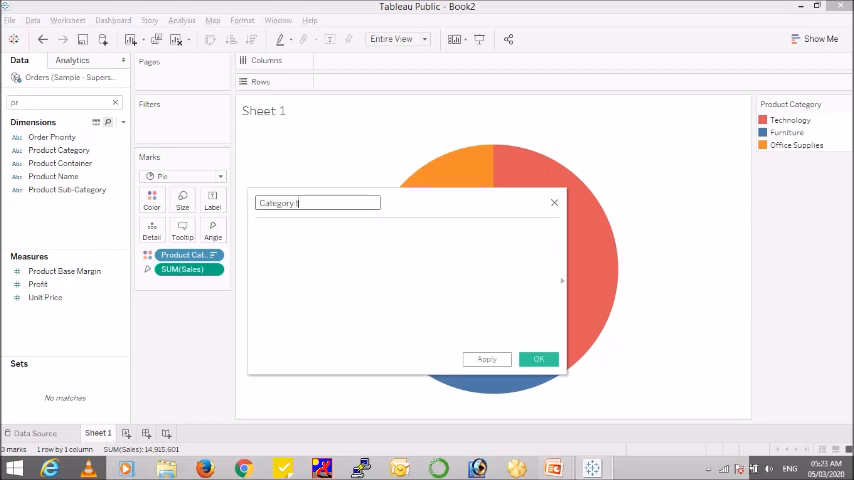
type("to Sub Category")
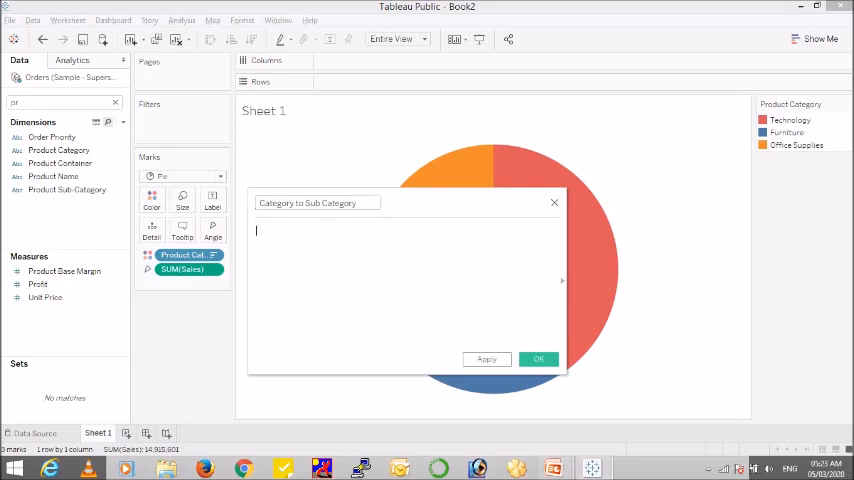
type("i")
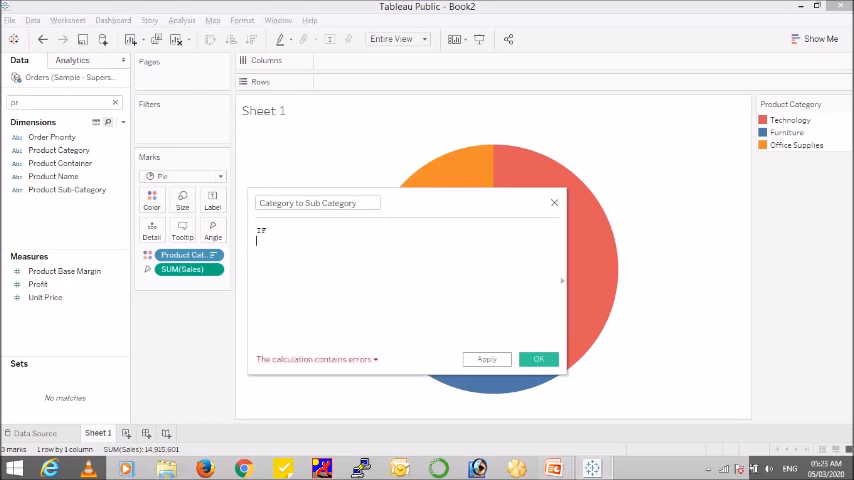
type("set")
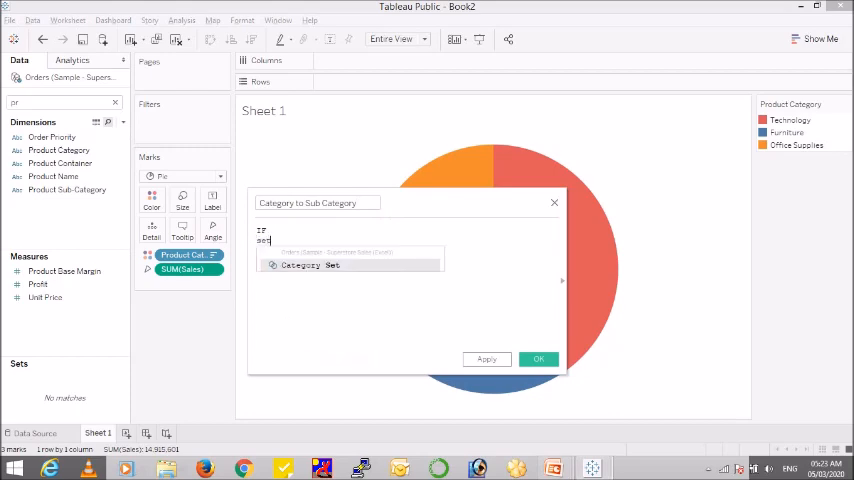
type("th")
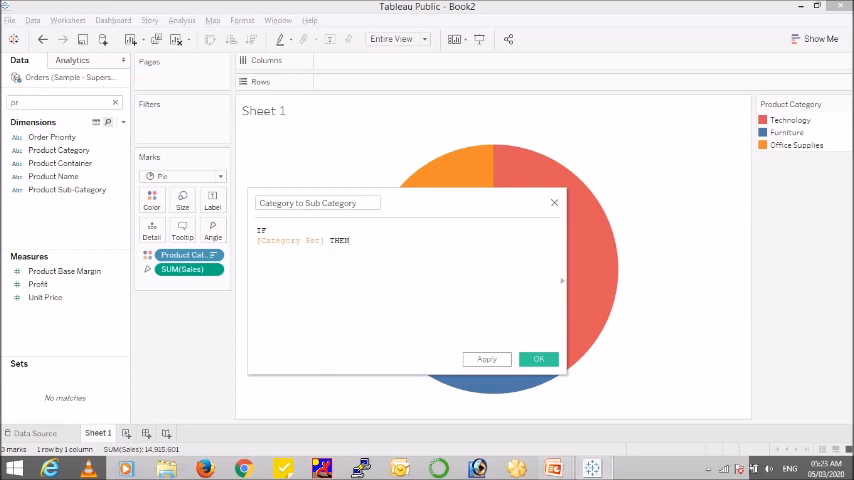
type("[Product Sub-Category]")
type("ELSE")
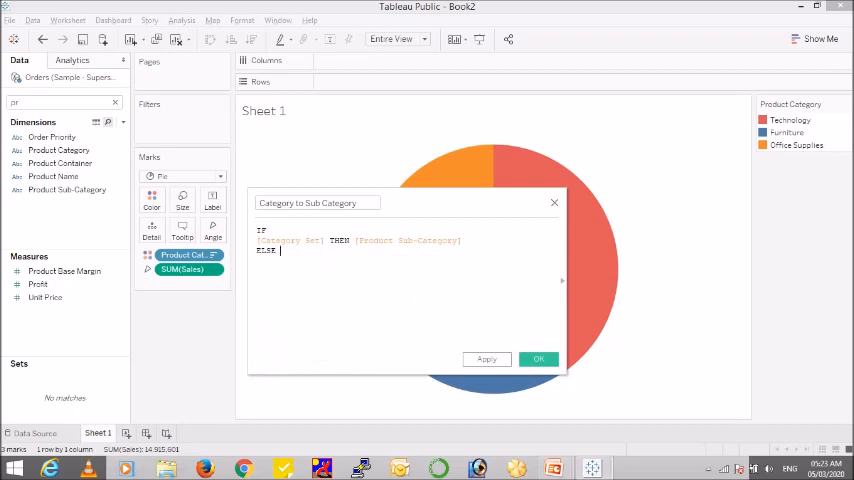
type("prd")
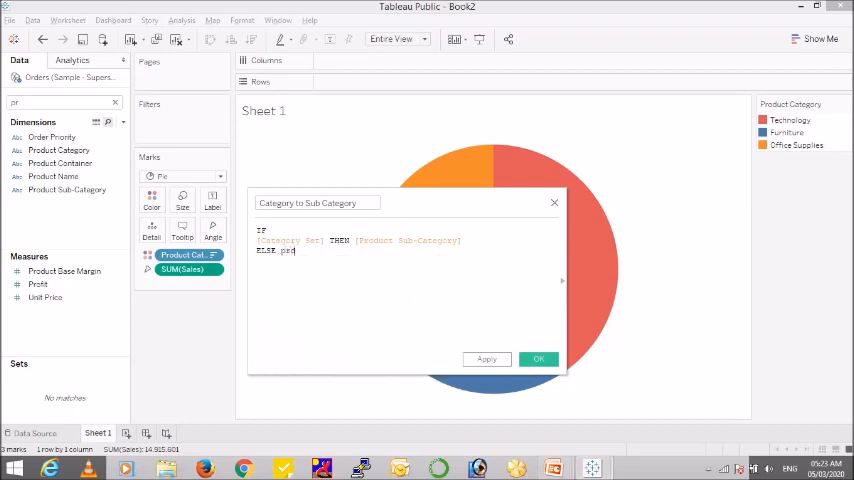
type("prod")
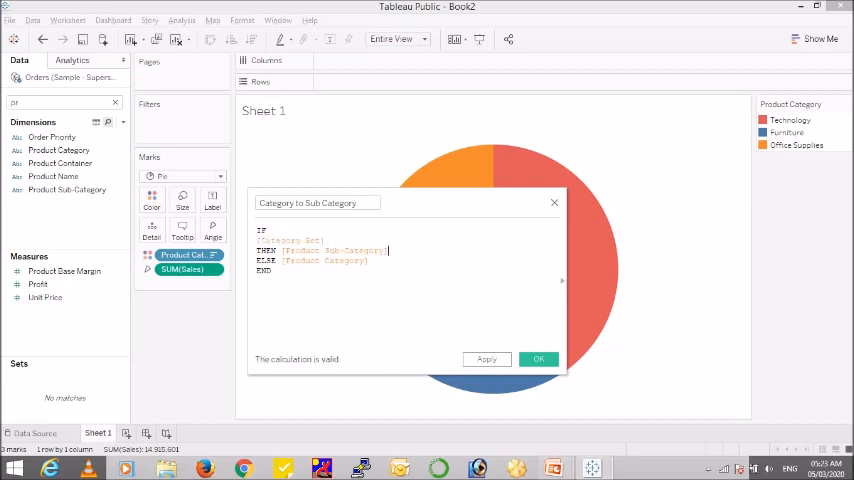
double_click(332, 250)
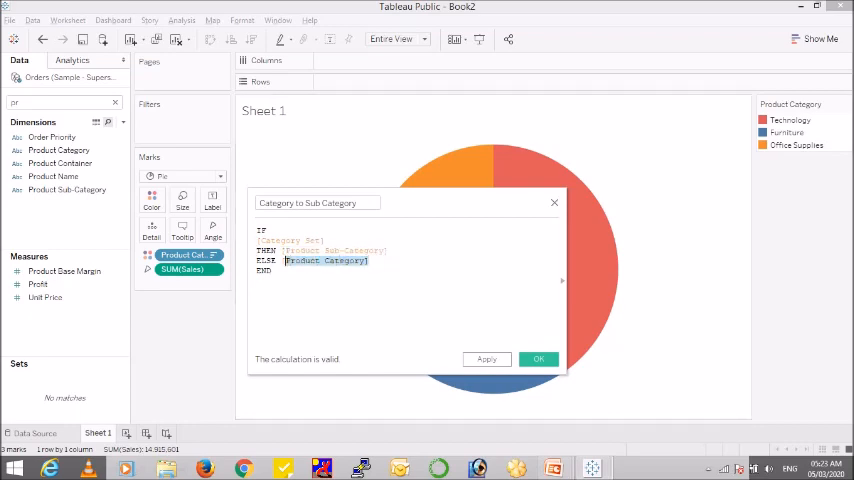
left_click(538, 360)
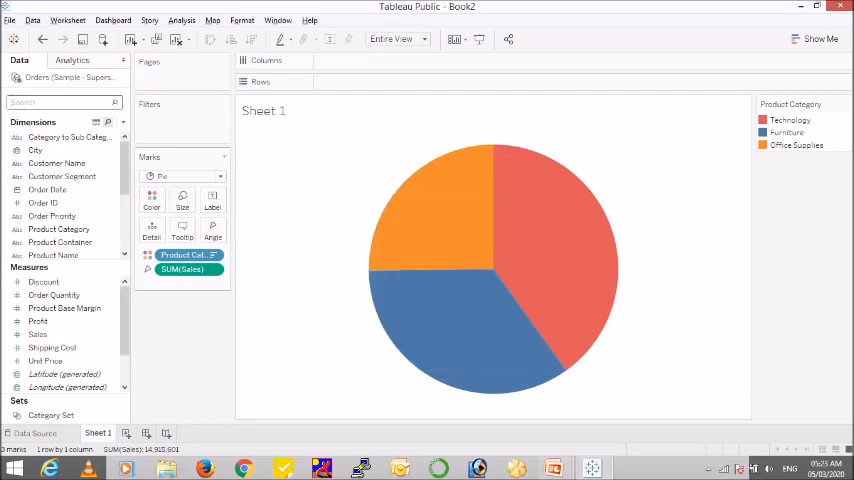
mouse_move(238, 284)
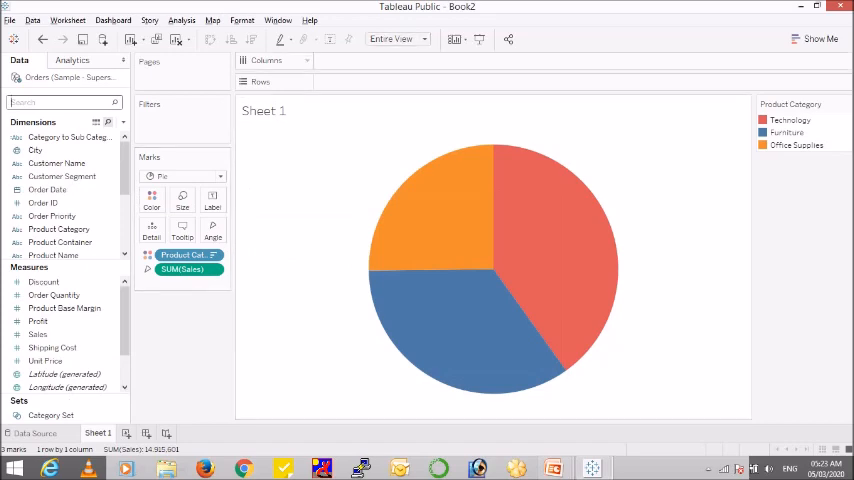
- Add two avg(0) ad-hoc columns to produce two side-by-side copies of the pie
left_click(390, 60)
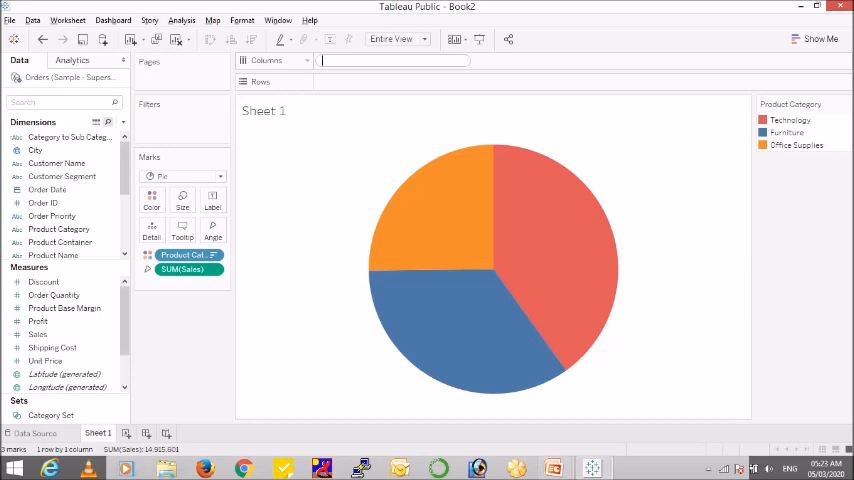
type("avg(0))")
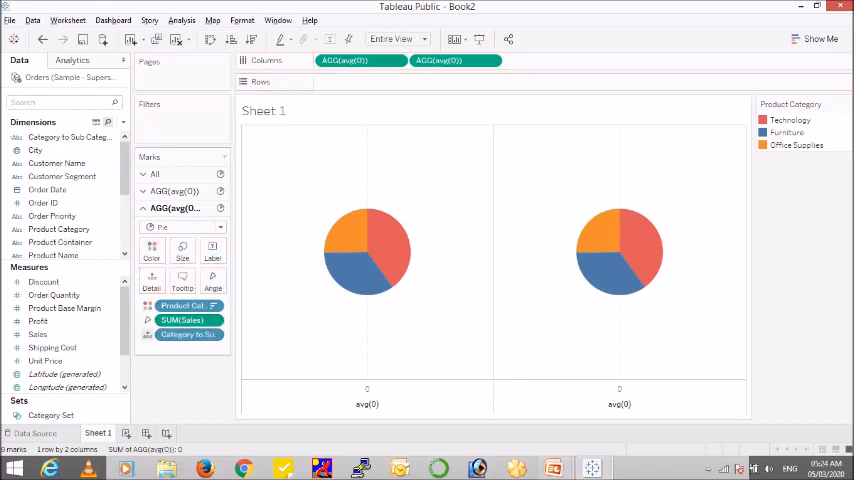
- Colour the second pie by Category to Sub Category so Furniture splits into sub-categories
left_click(188, 334)
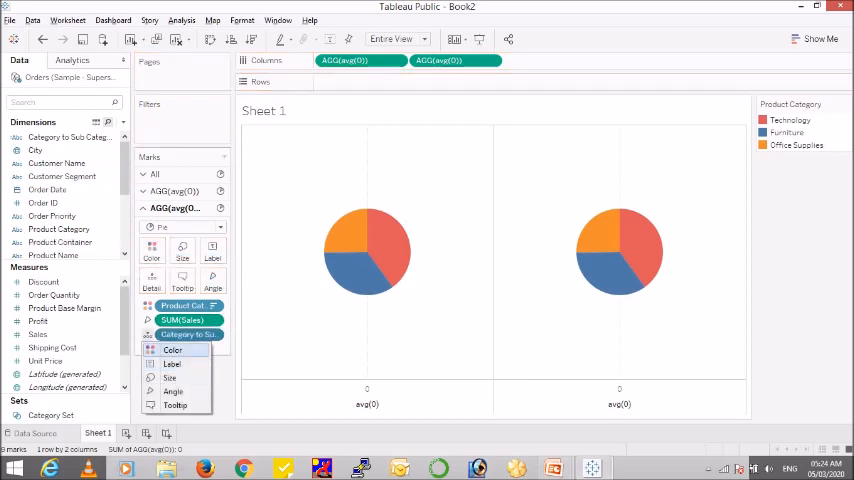
left_click(172, 350)
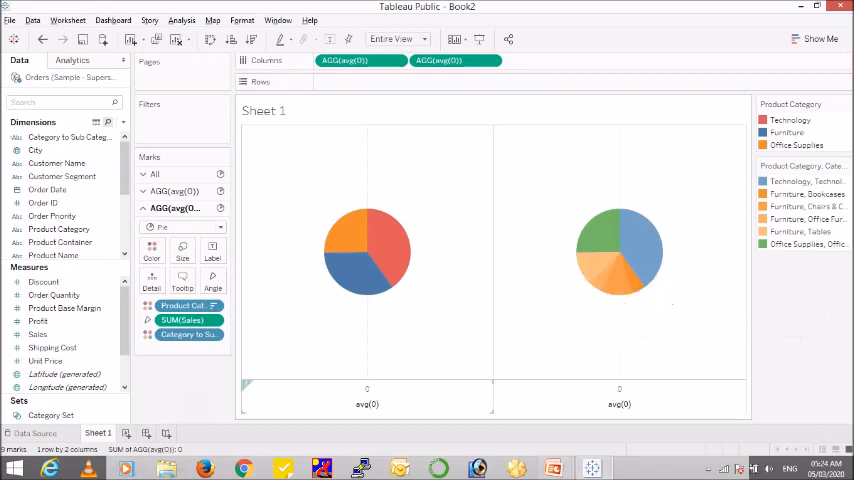
right_click(188, 336)
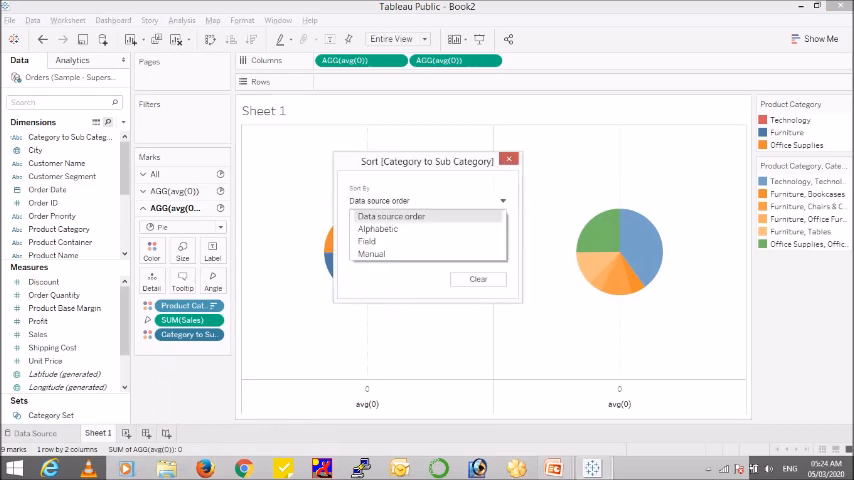
- Sort the Category to Sub Category slices descending by Sum of Sales
left_click(366, 240)
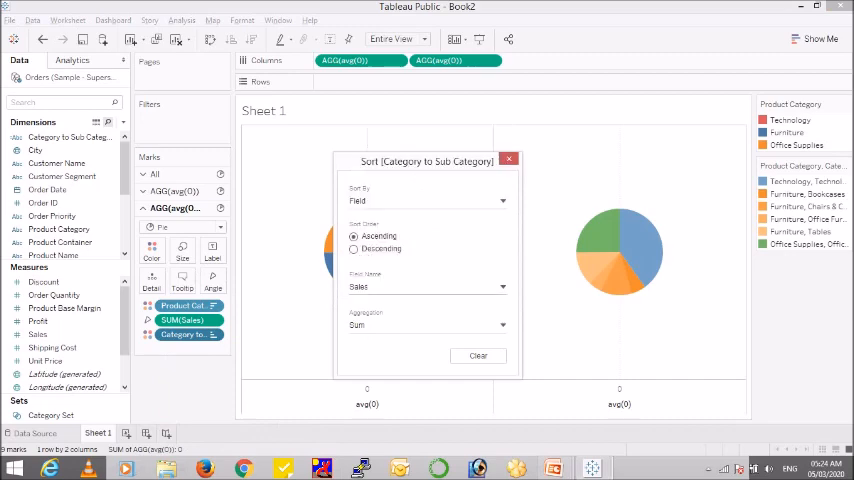
left_click(354, 248)
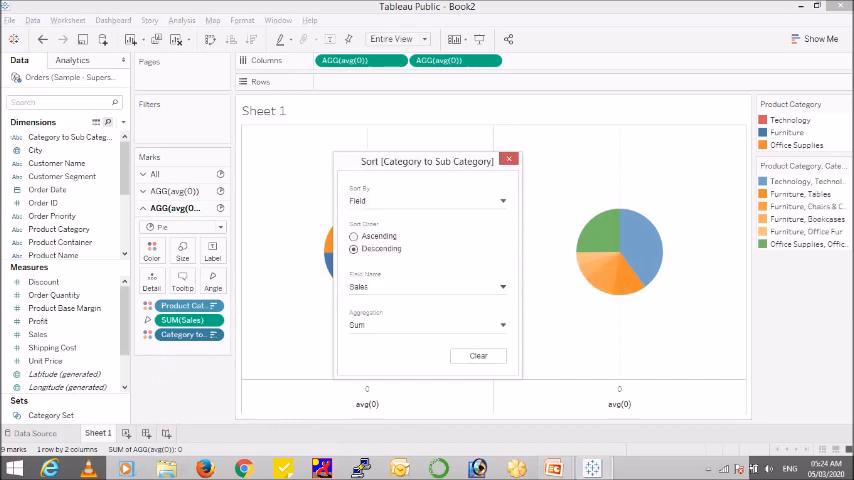
left_click(508, 160)
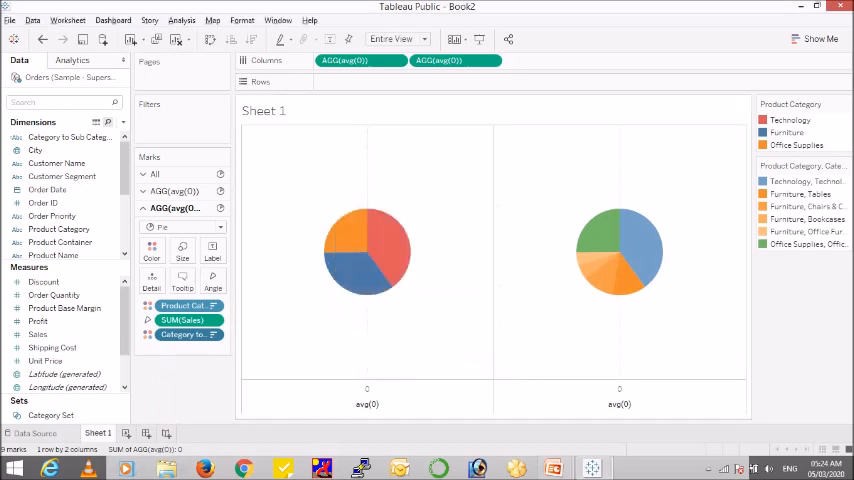
mouse_move(620, 270)
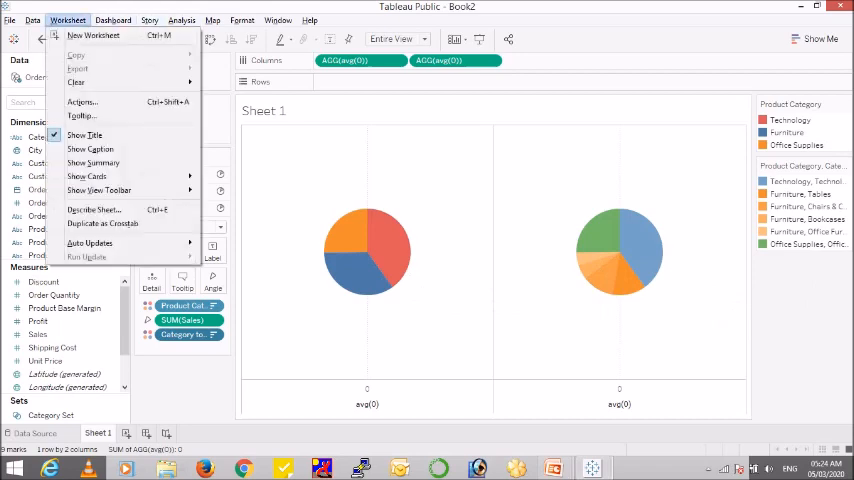
mouse_move(92, 208)
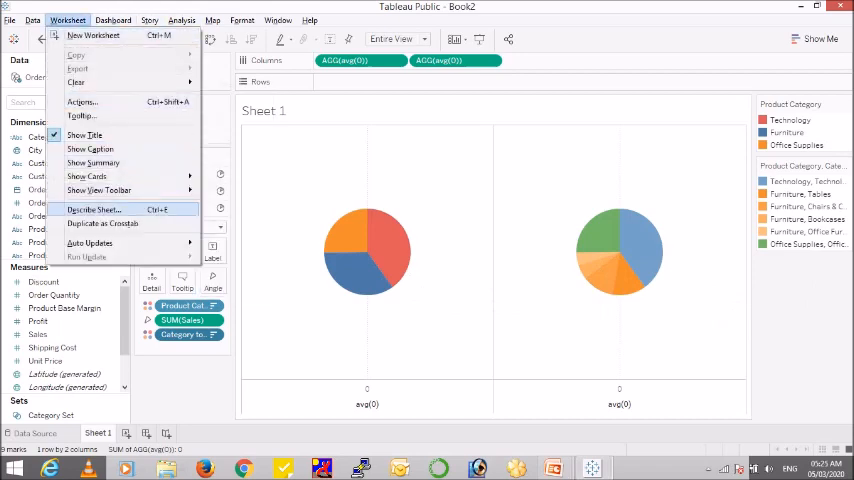
mouse_move(92, 164)
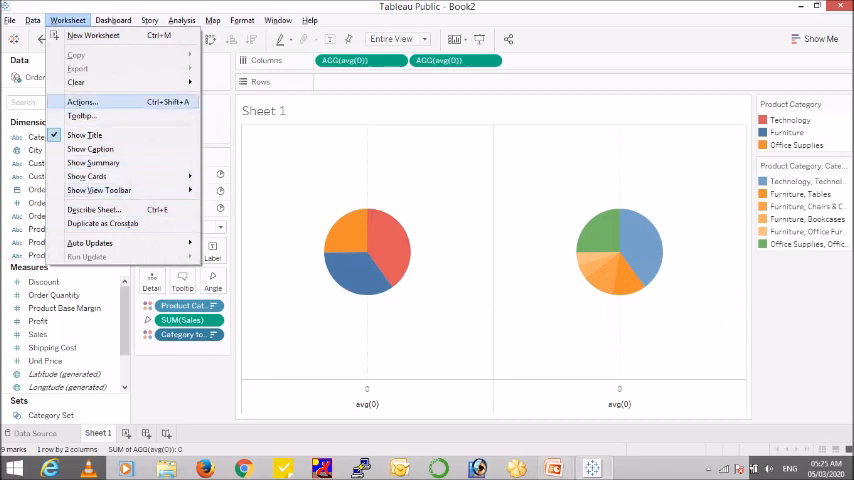
- Bring up the worksheet's Actions dialog, currently listing no actions
left_click(80, 102)
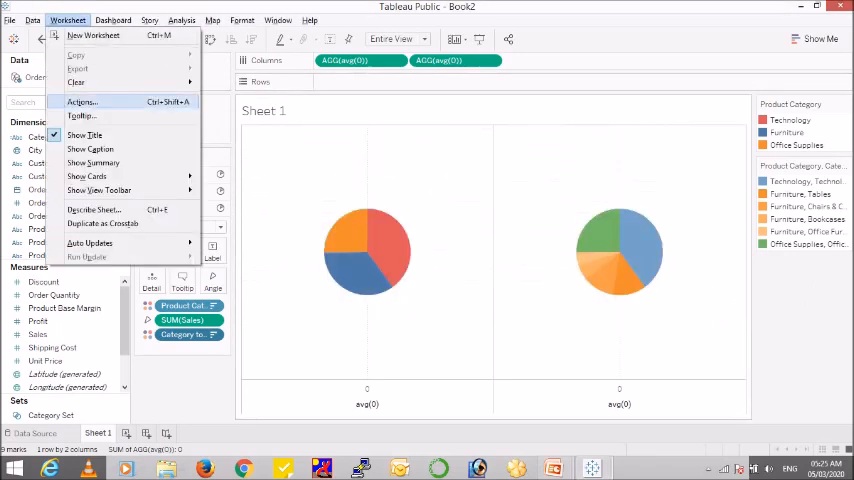
left_click(80, 102)
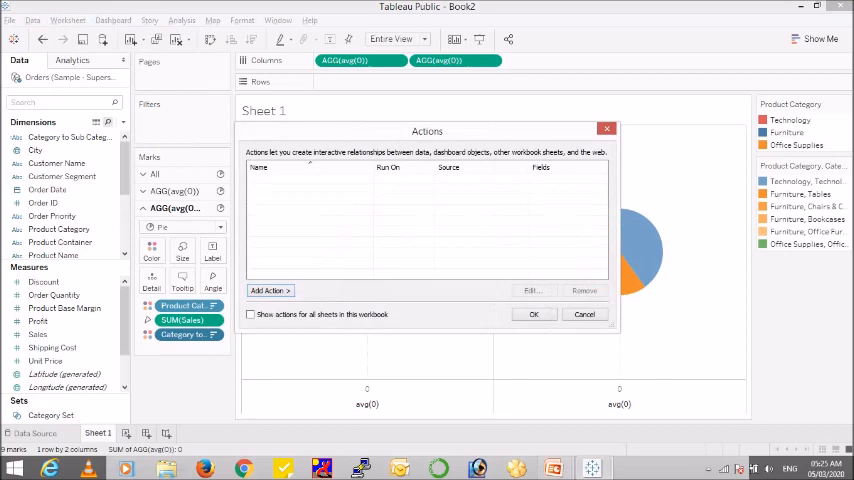
- Add a Change Set Values action 'Cat - Set' running on Hover, targeting Category Set, removing all values when cleared
left_click(268, 292)
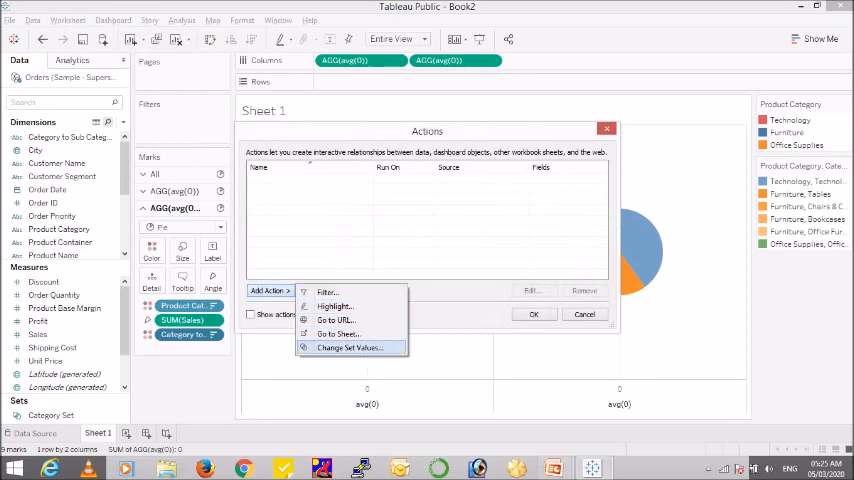
left_click(348, 348)
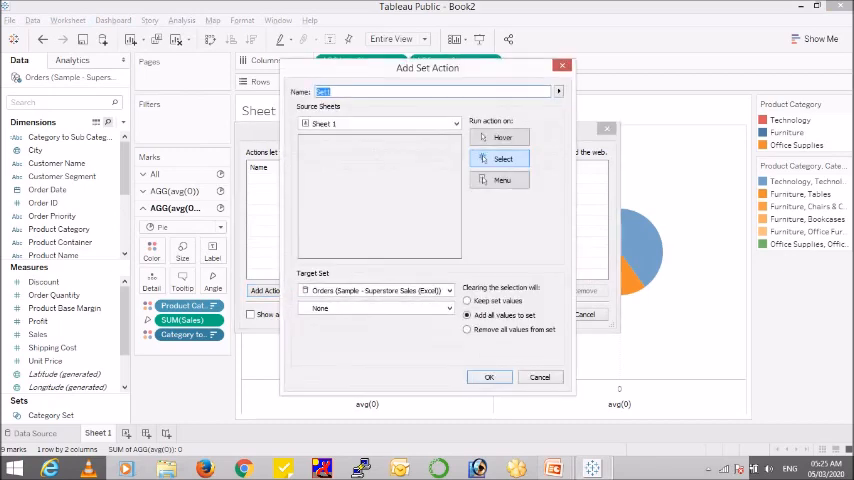
type("Cat -")
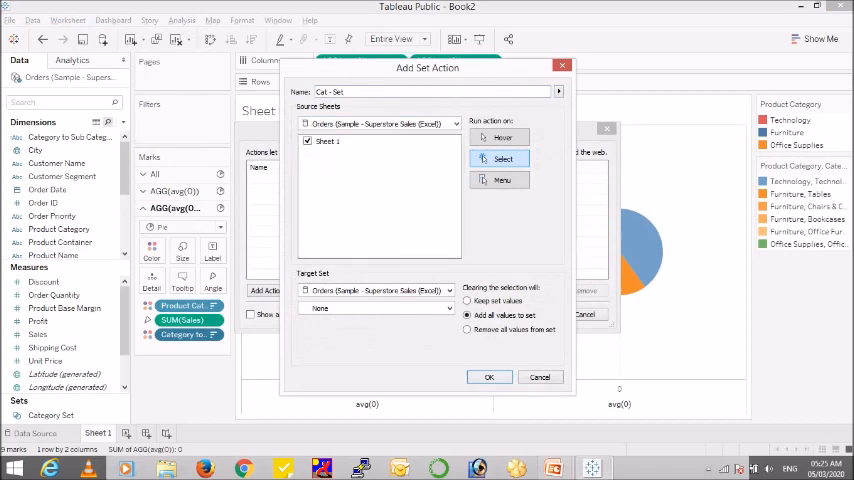
left_click(502, 136)
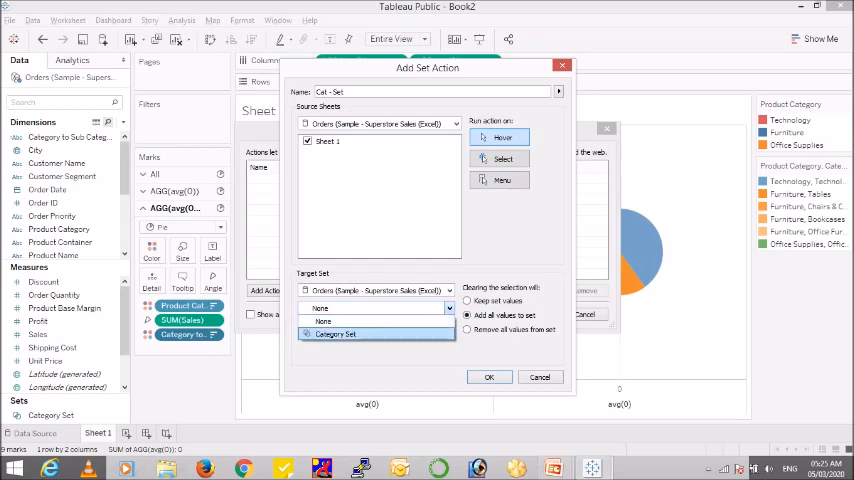
left_click(336, 332)
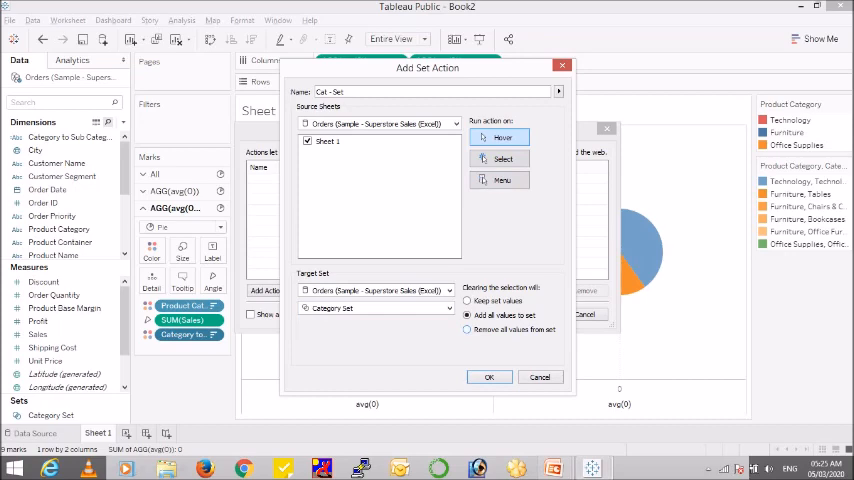
left_click(468, 328)
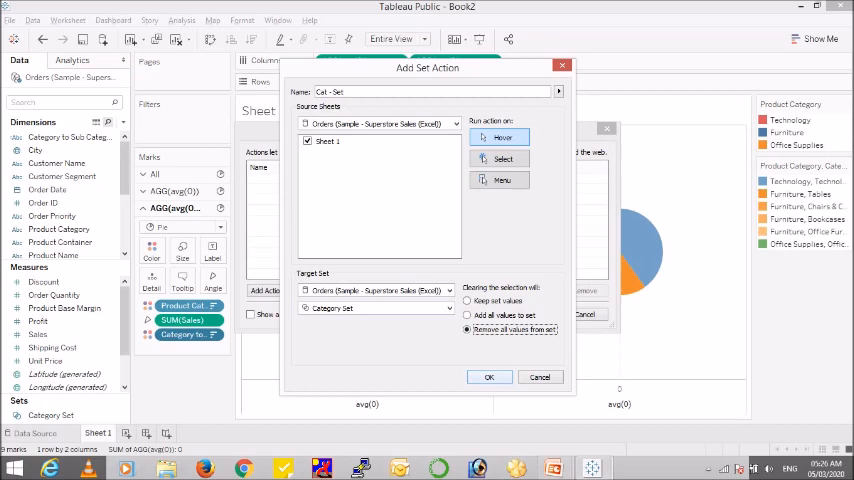
left_click(488, 376)
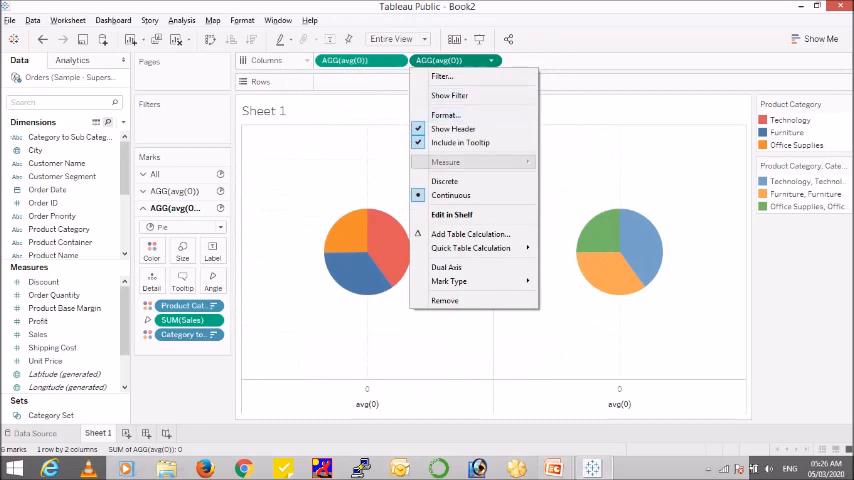
mouse_move(446, 268)
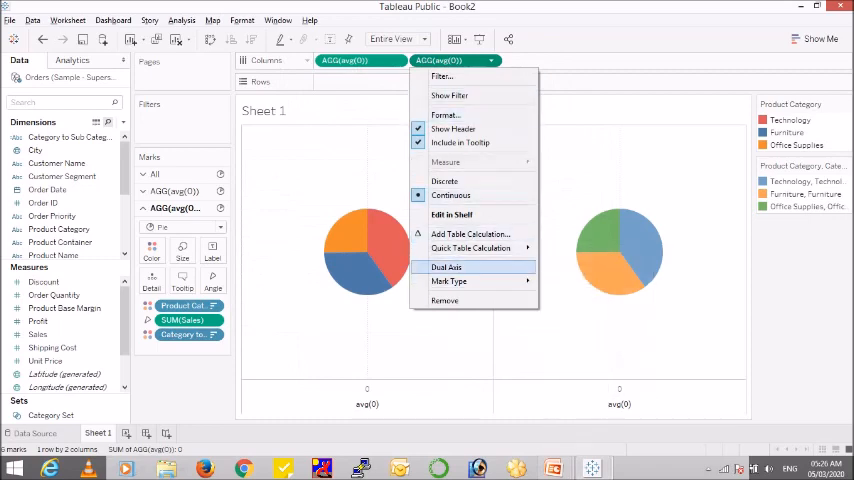
- Put the second AGG(avg(0)) on a dual axis to overlay the pies and hide the axis header
left_click(446, 266)
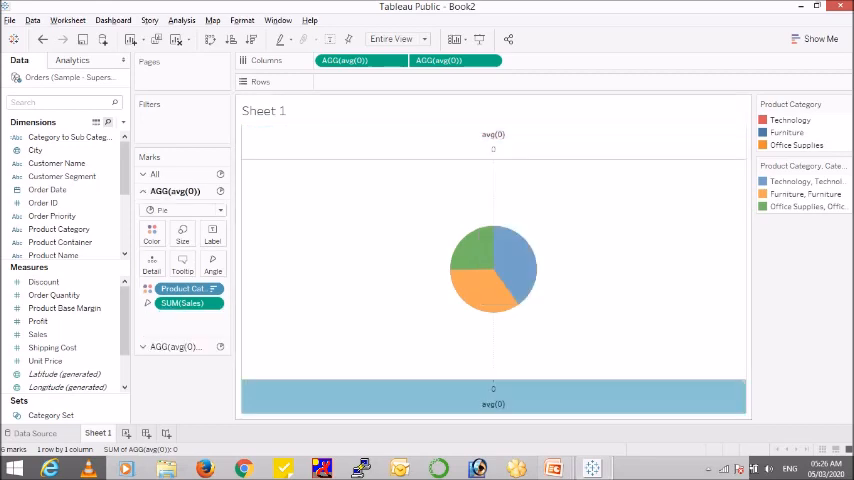
right_click(492, 142)
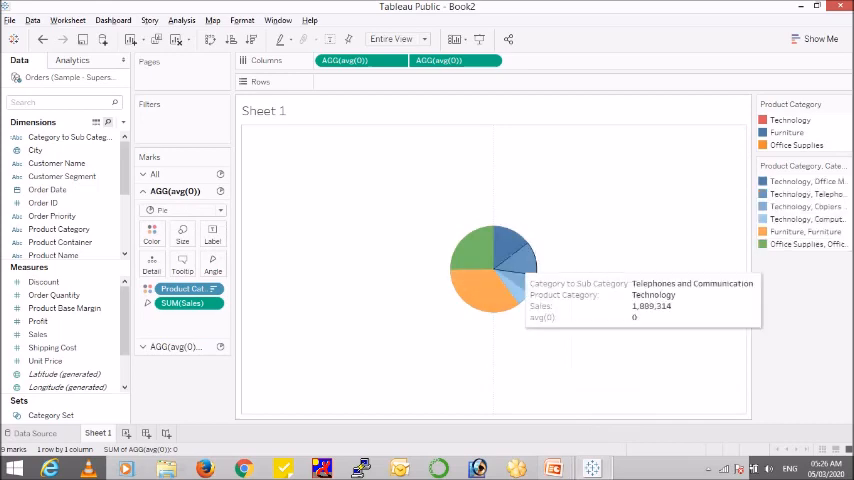
mouse_move(474, 290)
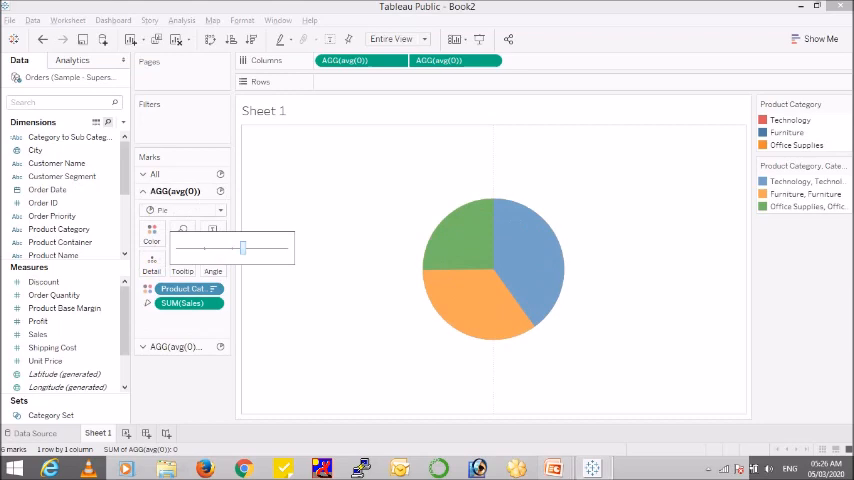
- Enlarge the pie via the Size slider so one pie forms an outer ring
left_click_drag(244, 246, 258, 246)
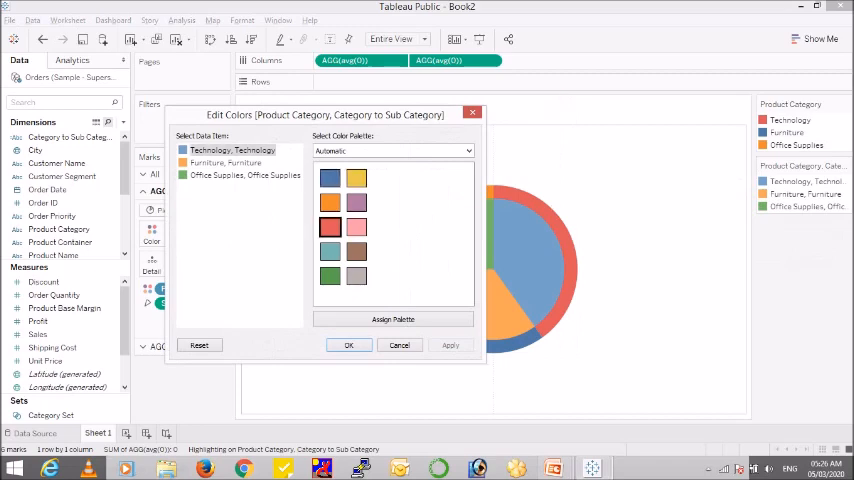
- Assign Technology red, Furniture blue and Office Supplies orange in Edit Colors
left_click(224, 162)
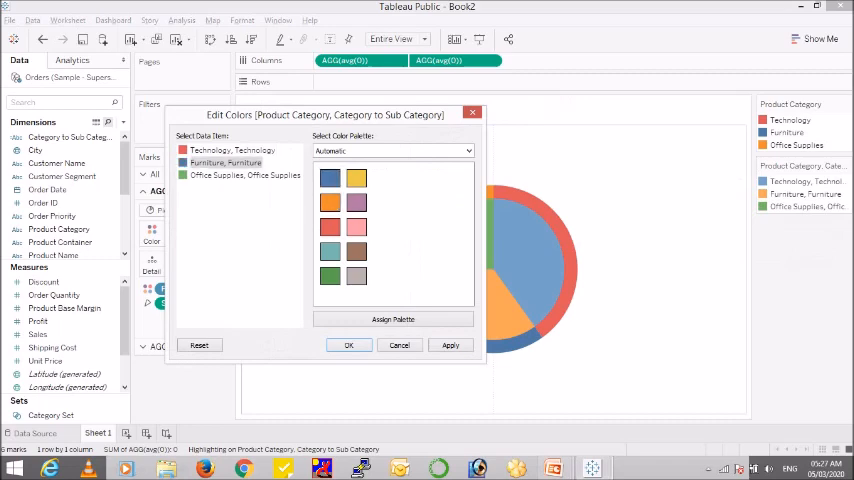
left_click(244, 176)
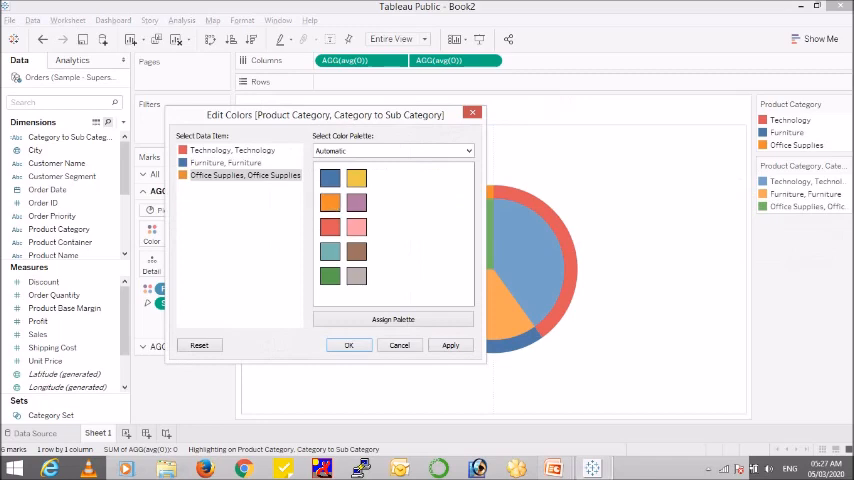
left_click(348, 344)
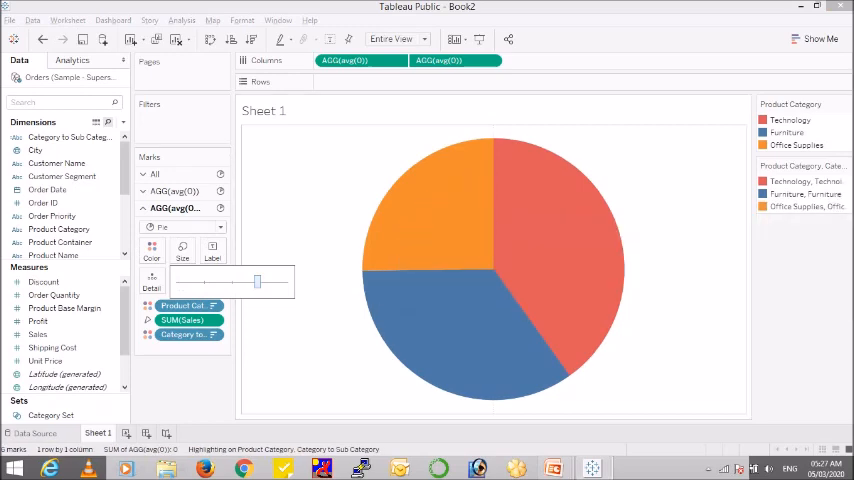
- Shrink the inner pie inside the ring and show SUM(Sales) as Percent of Total
left_click(152, 250)
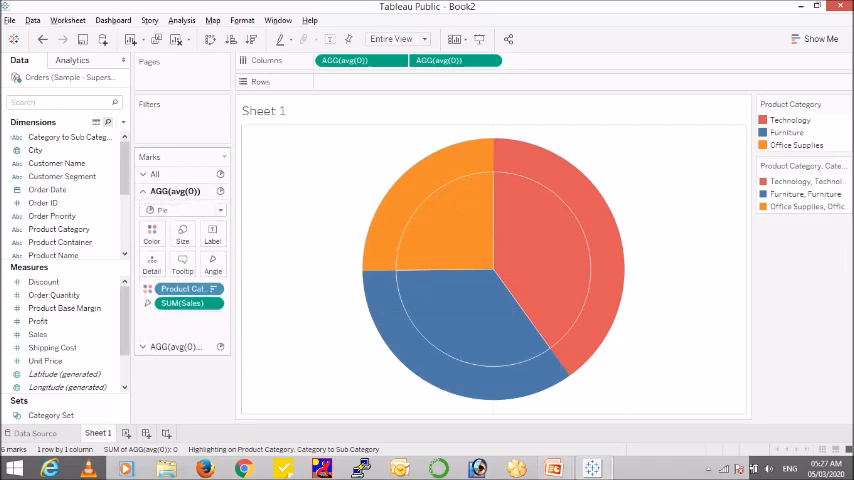
left_click(152, 236)
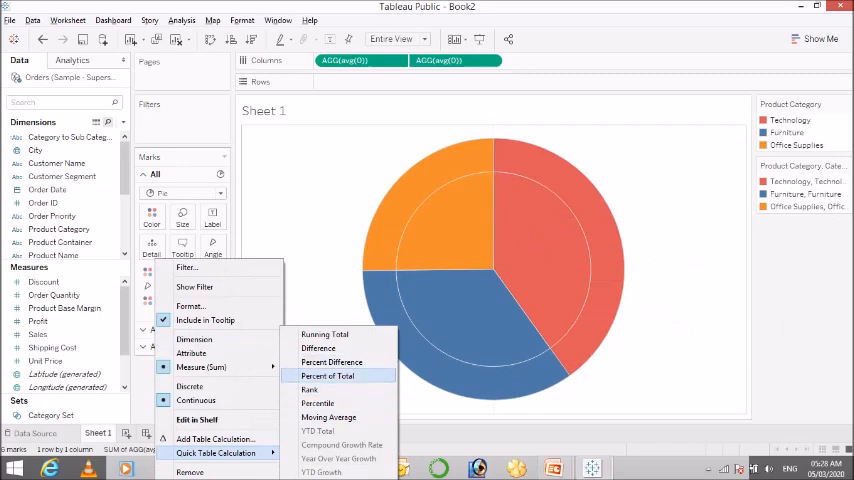
left_click(328, 376)
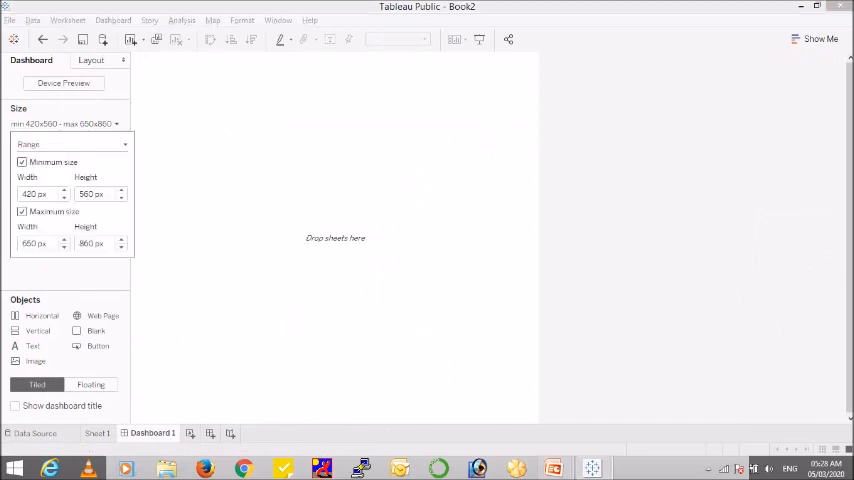
- Make the new dashboard Fixed size 650 wide and edit the colour legend's title
left_click(70, 144)
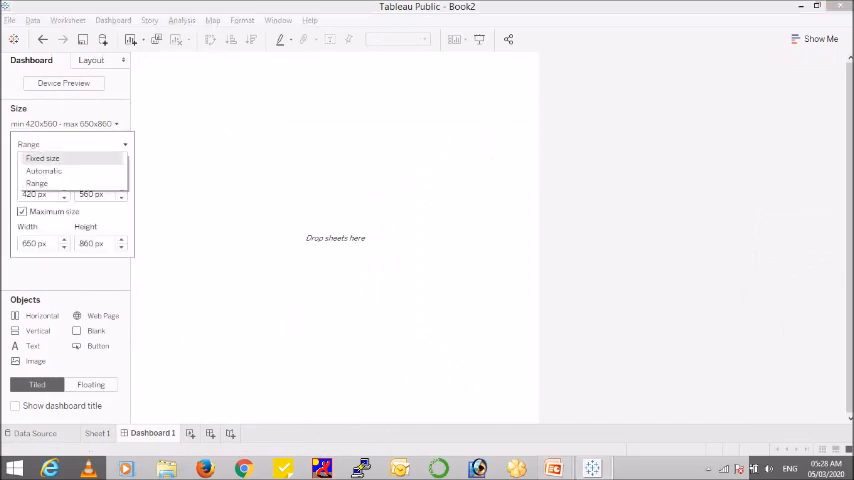
left_click(42, 160)
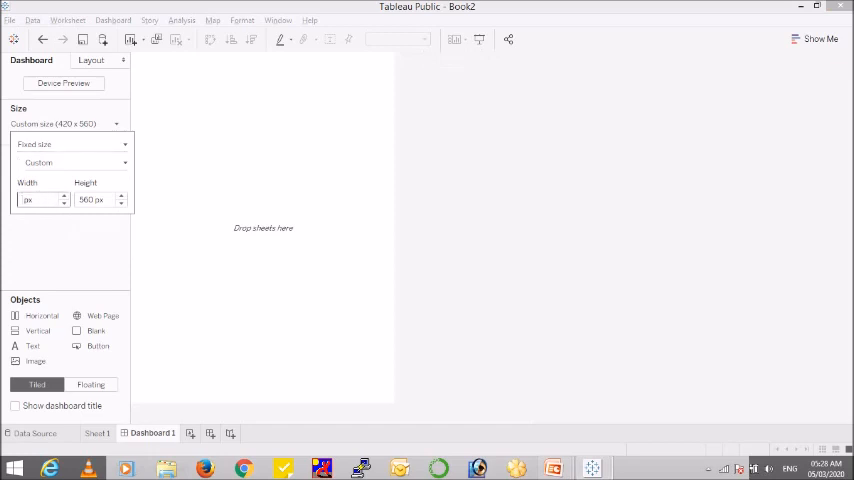
type("650")
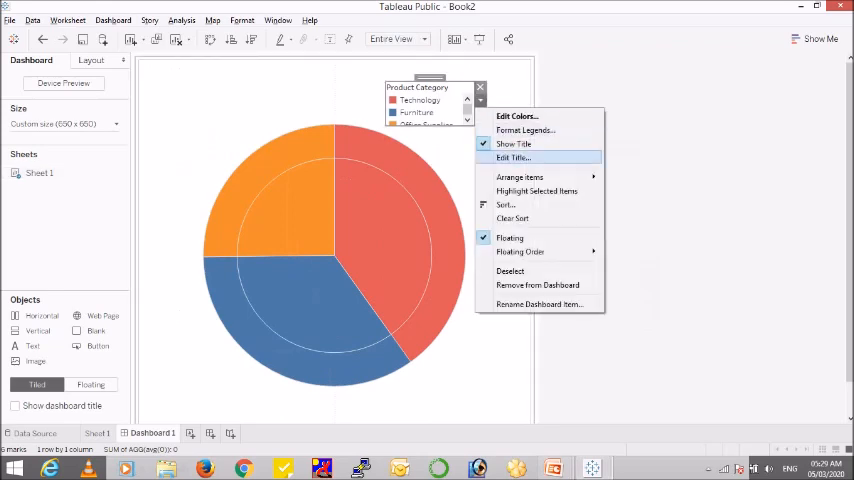
left_click(512, 144)
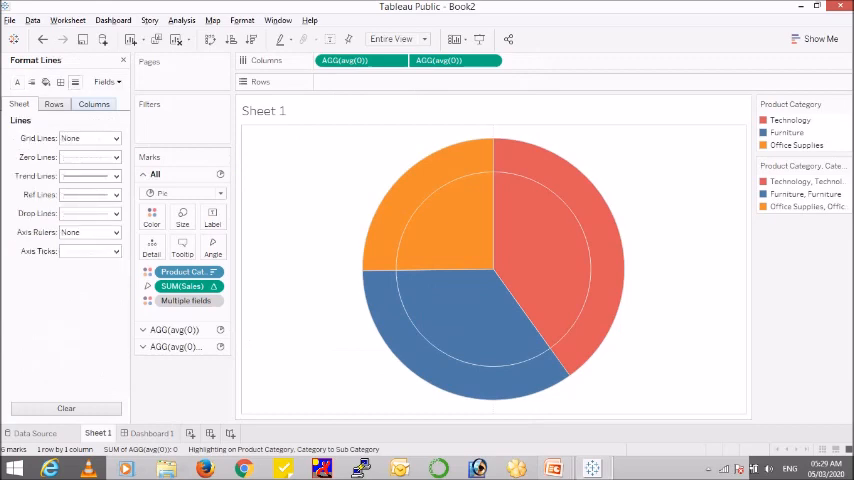
- Set the sheet's column Grid Lines to None so nothing shows behind the pie
left_click(112, 138)
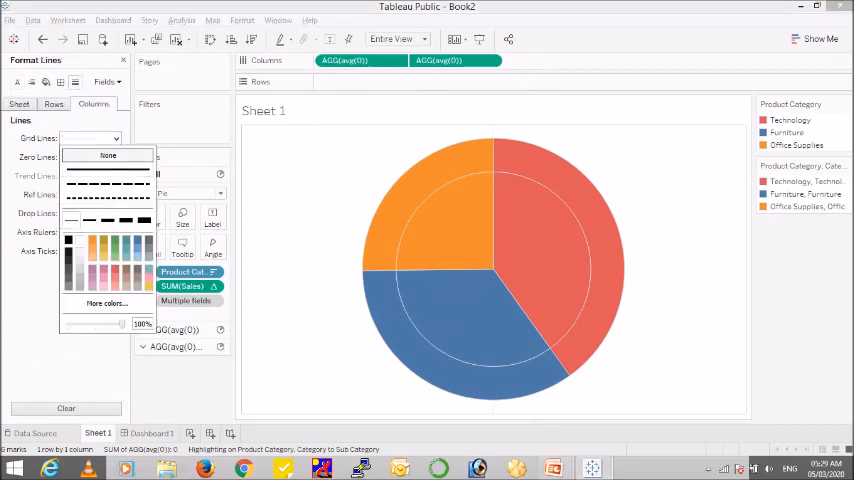
left_click(108, 156)
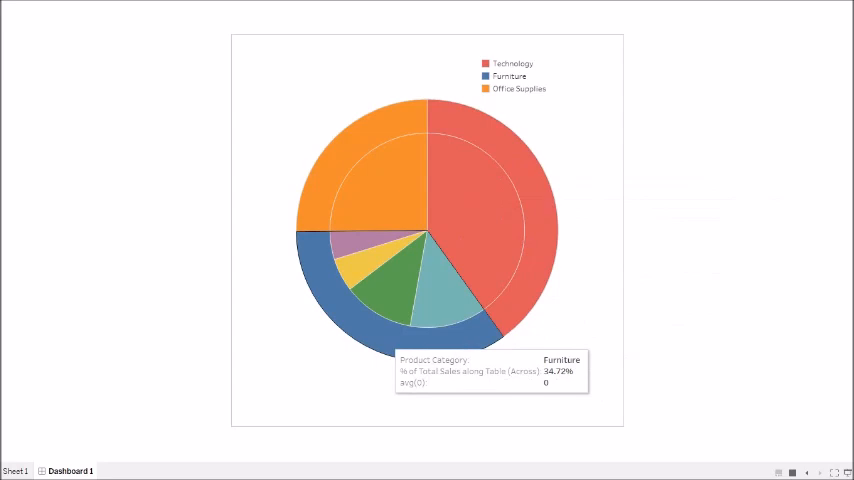
mouse_move(456, 280)
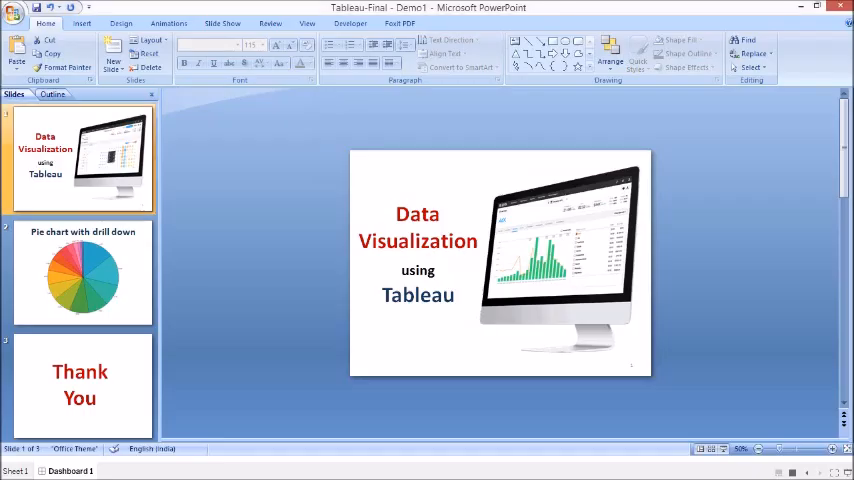
- Show the closing Thank You slide from the Slides pane
left_click(80, 384)
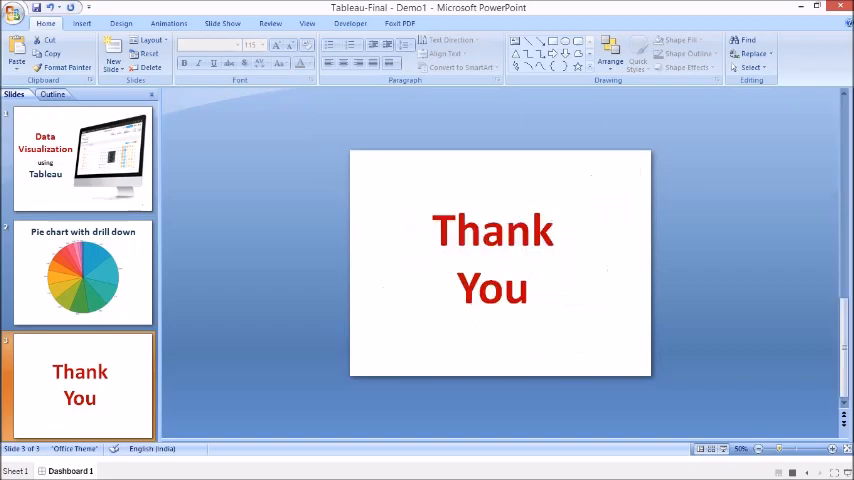